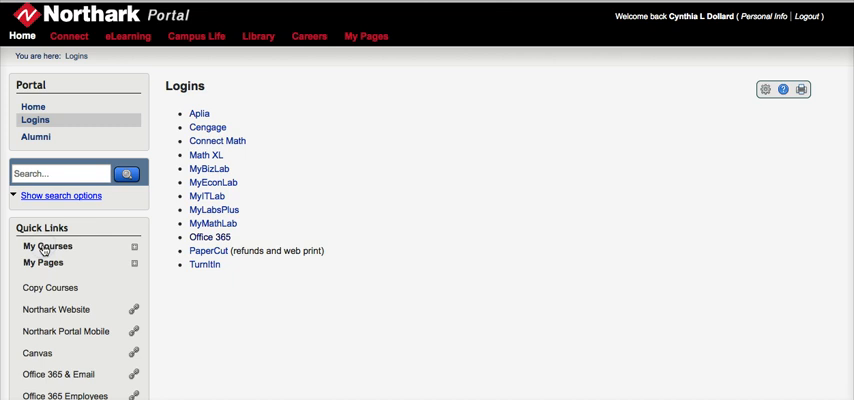
- Choose ART 2223 50 - Art History II from My Courses and view its syllabus page
click(47, 246)
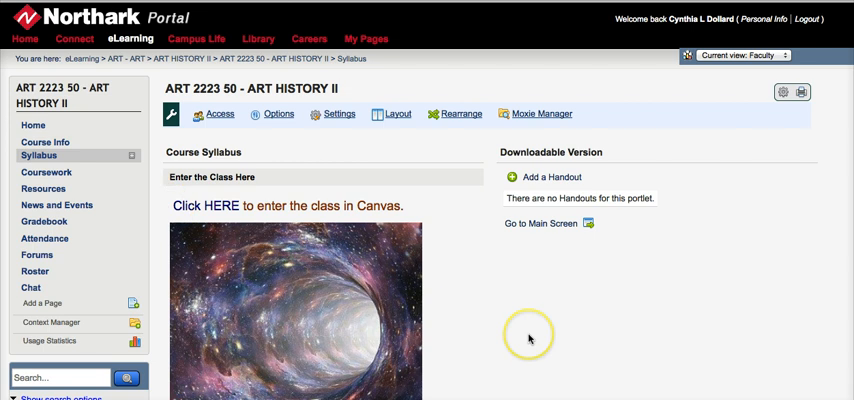
scroll(down, 3)
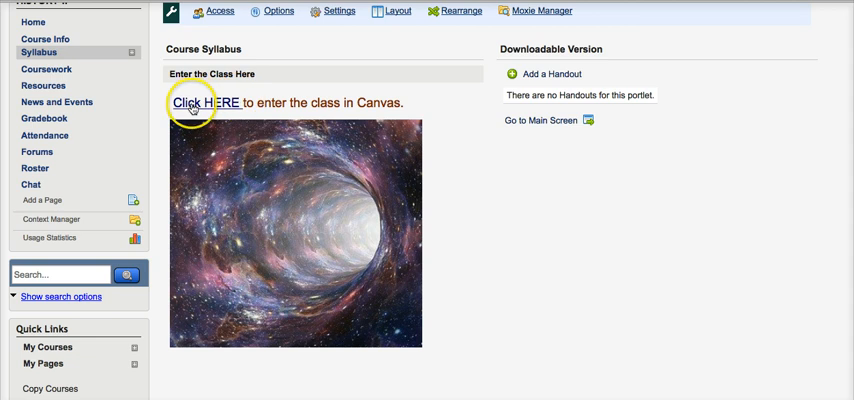
- Follow the 'Click HERE' link to enter the Art History II course in Canvas
click(211, 103)
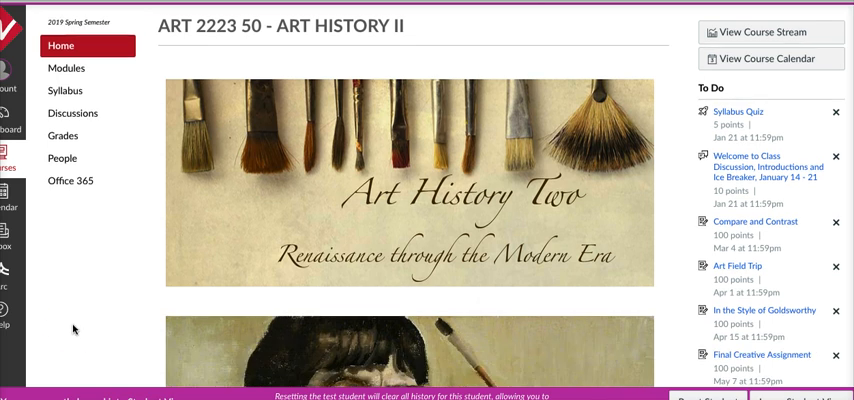
mouse_move(131, 173)
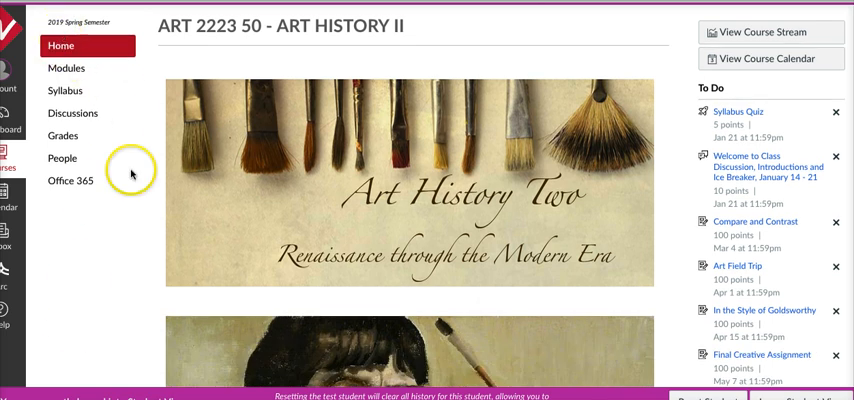
mouse_move(93, 302)
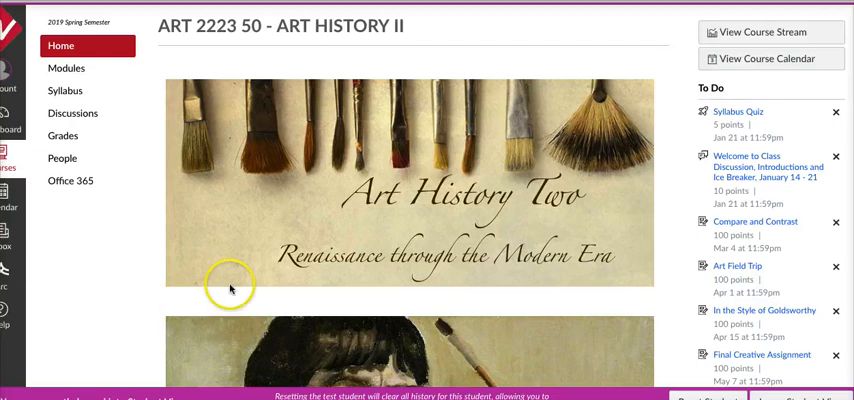
scroll(down, 3)
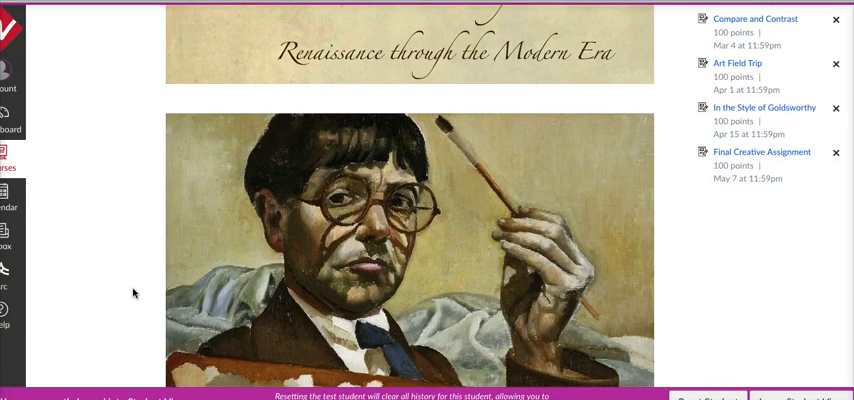
scroll(down, 3)
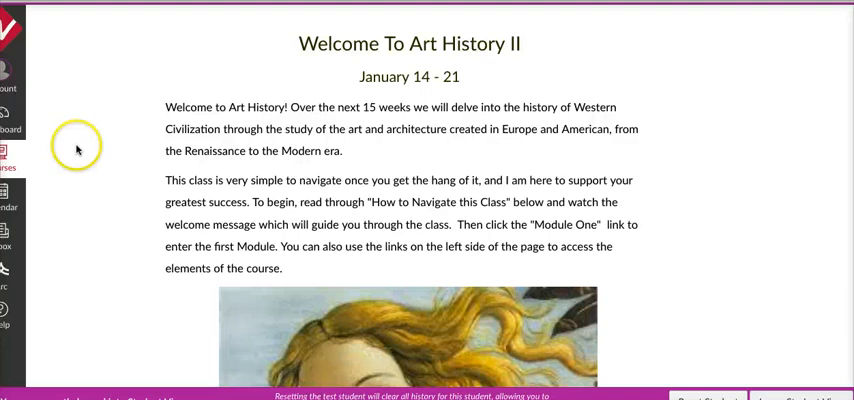
scroll(down, 3)
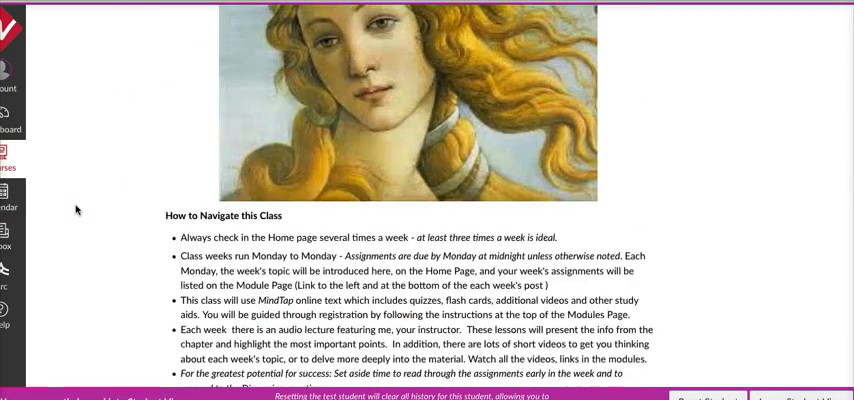
scroll(down, 3)
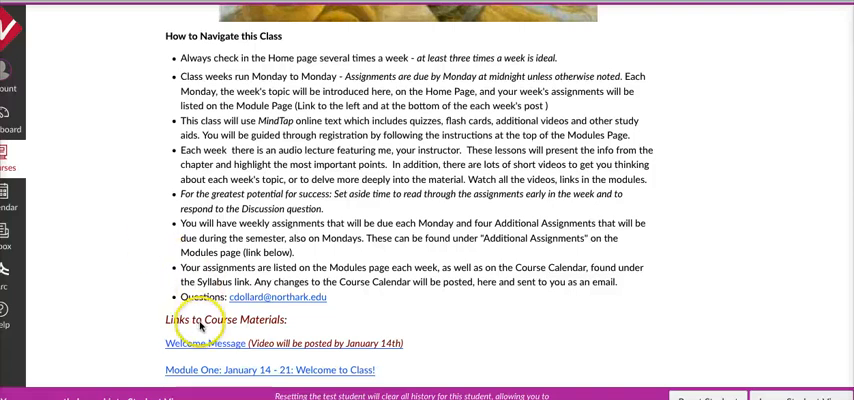
mouse_move(185, 371)
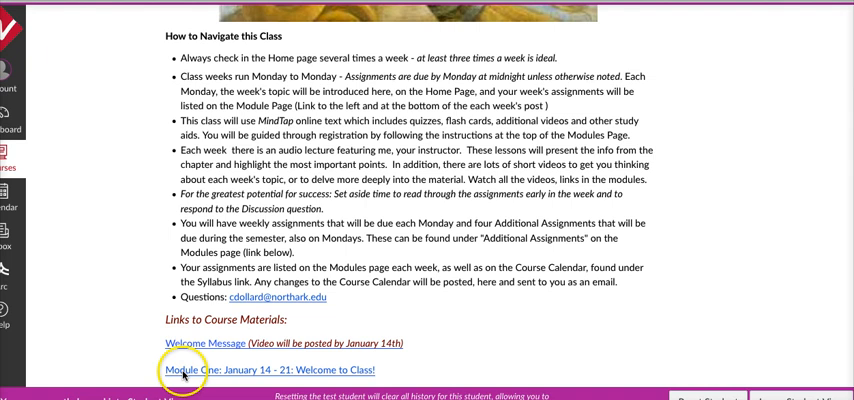
scroll(down, 3)
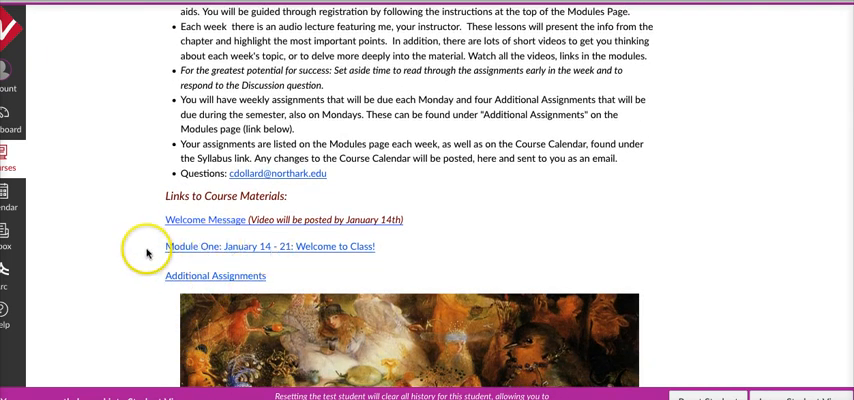
mouse_move(170, 264)
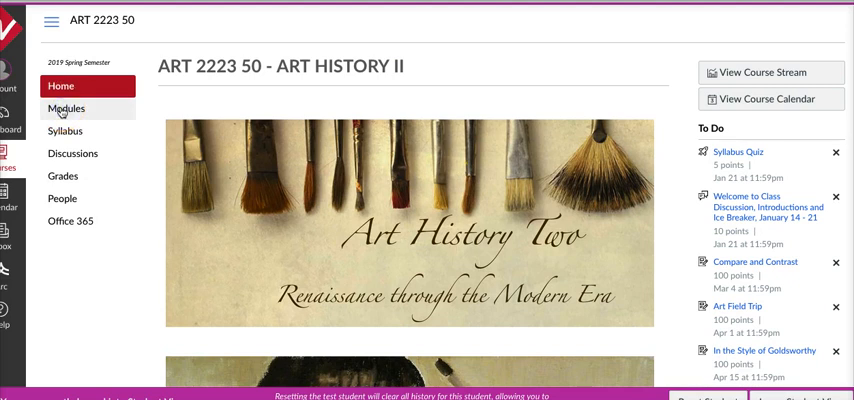
- Show the Modules page and browse the To Get Started and Module One sections
click(67, 108)
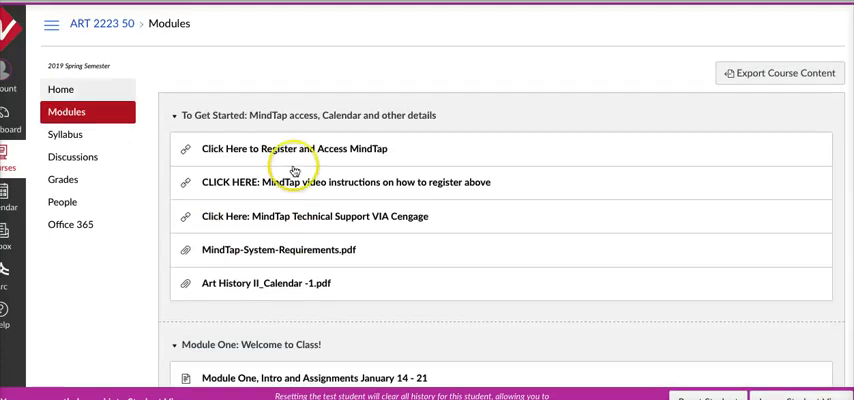
scroll(down, 3)
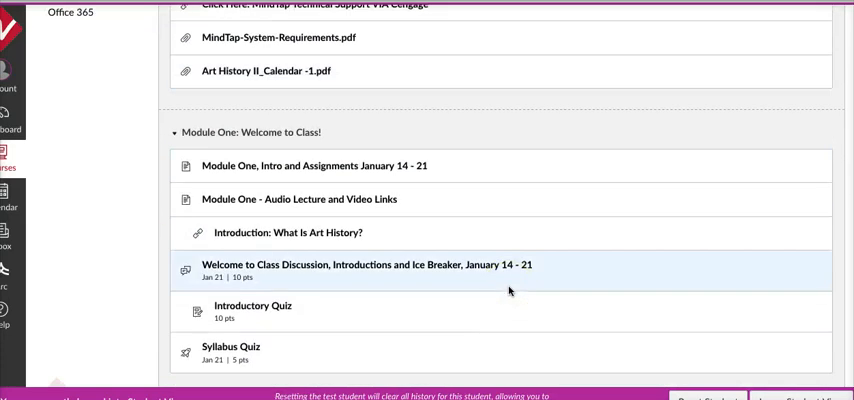
scroll(down, 3)
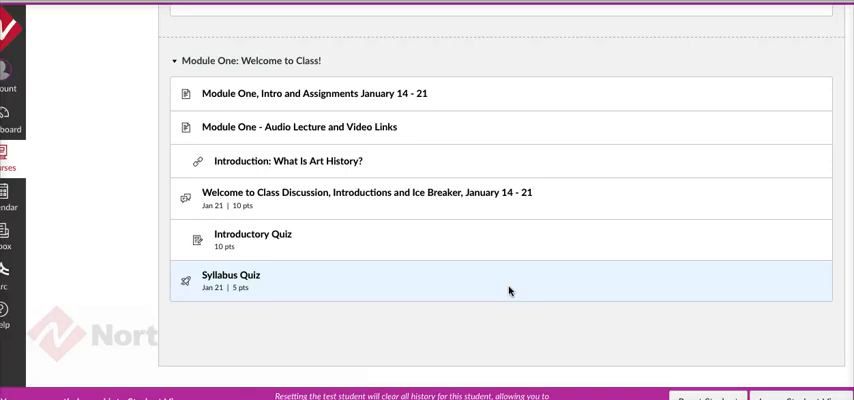
mouse_move(325, 90)
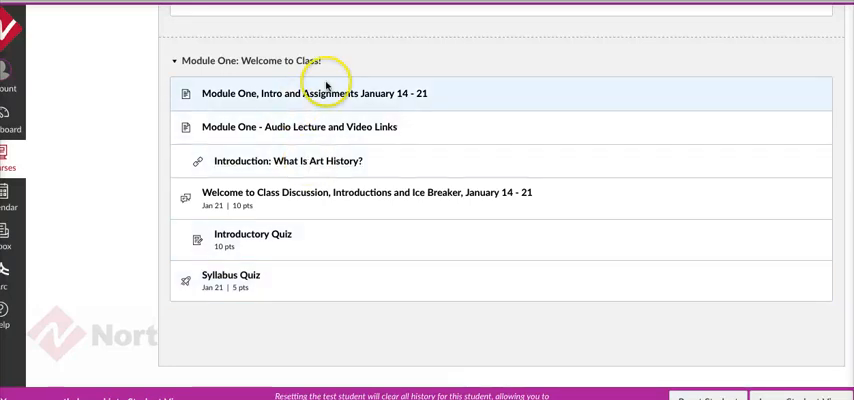
scroll(up, 3)
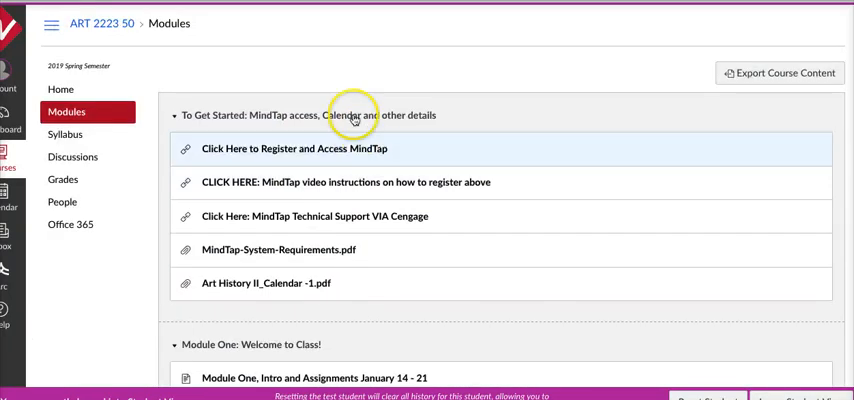
mouse_move(335, 152)
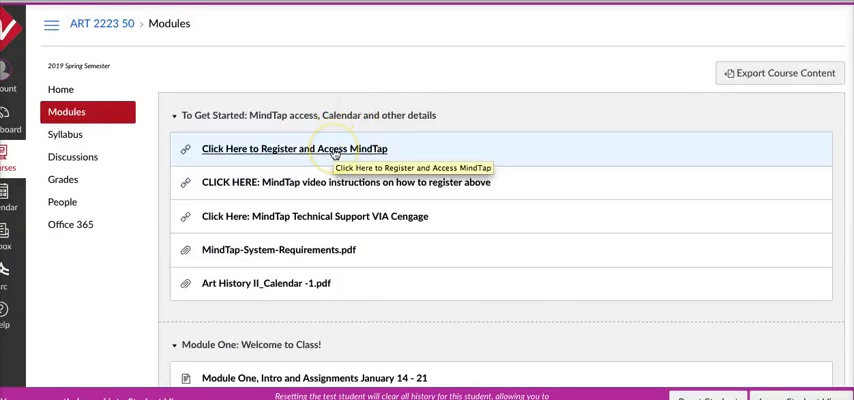
mouse_move(438, 290)
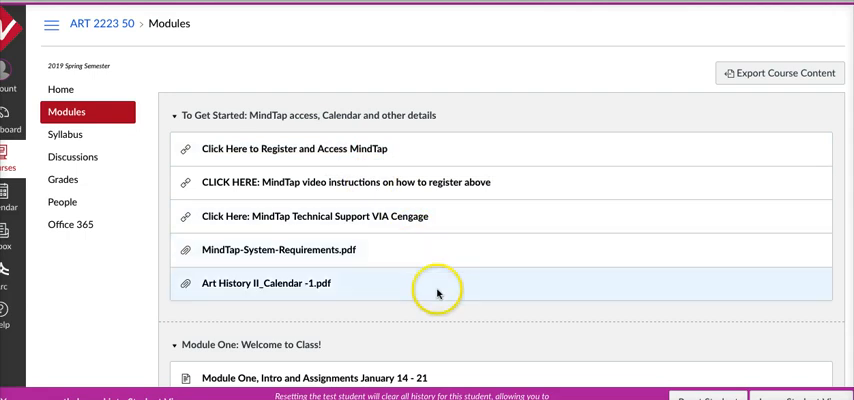
scroll(down, 3)
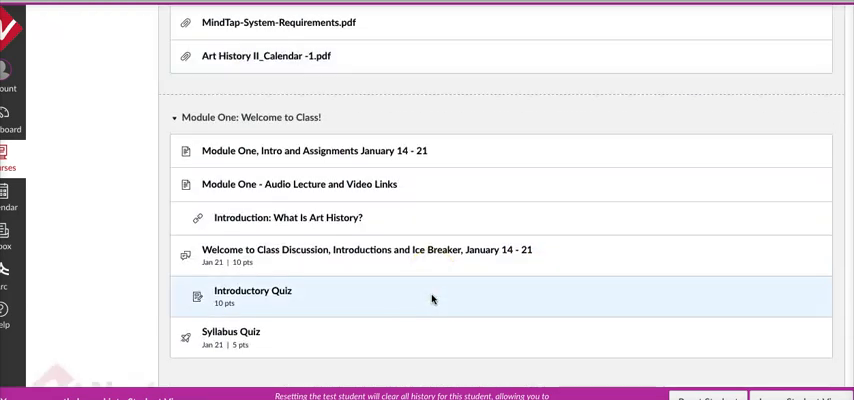
scroll(down, 3)
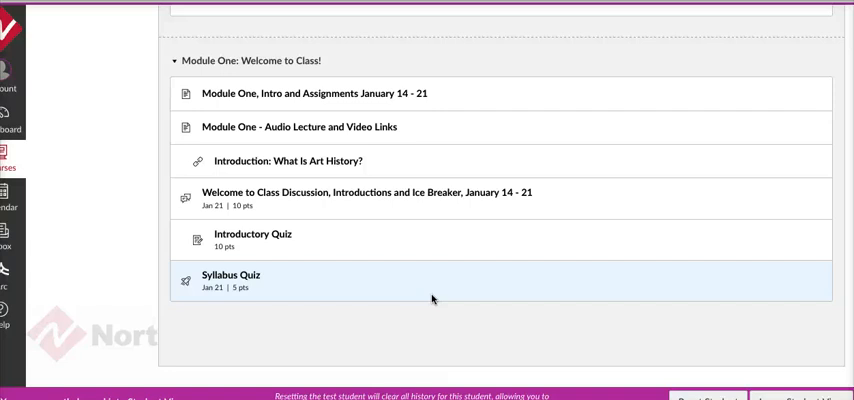
mouse_move(320, 224)
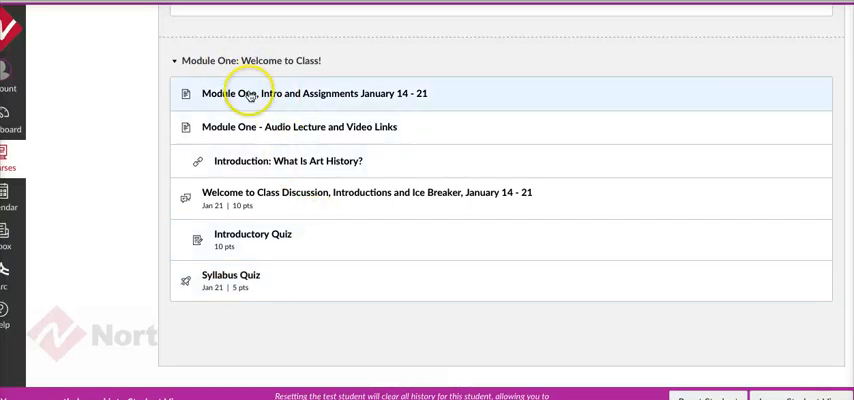
mouse_move(250, 93)
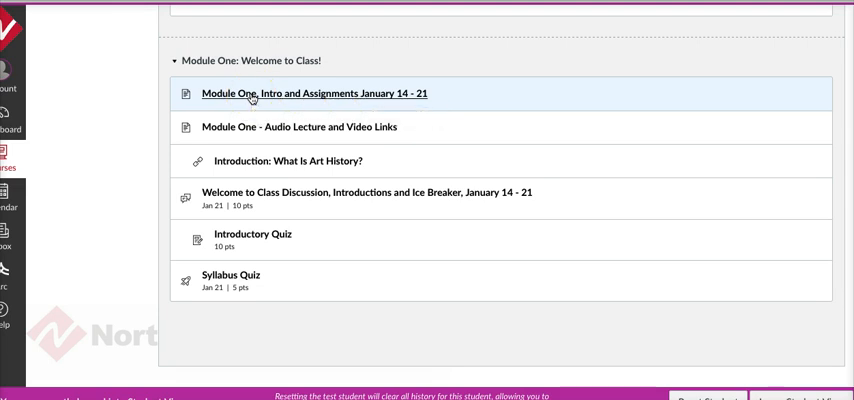
- Read through the Module One Intro and Assignments page down to its end
click(313, 93)
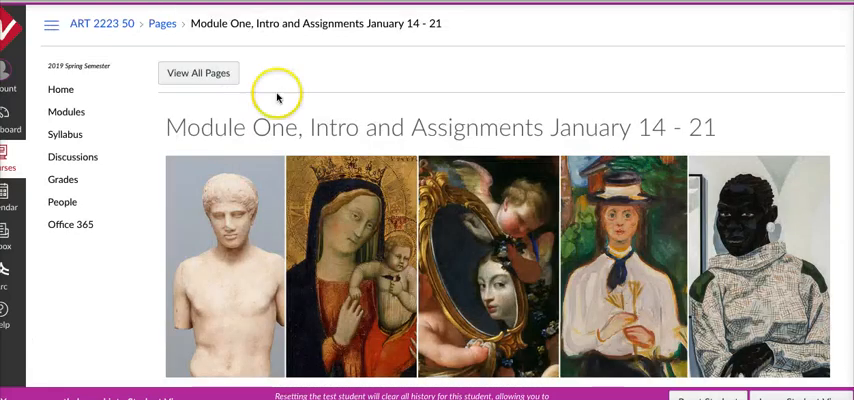
mouse_move(477, 265)
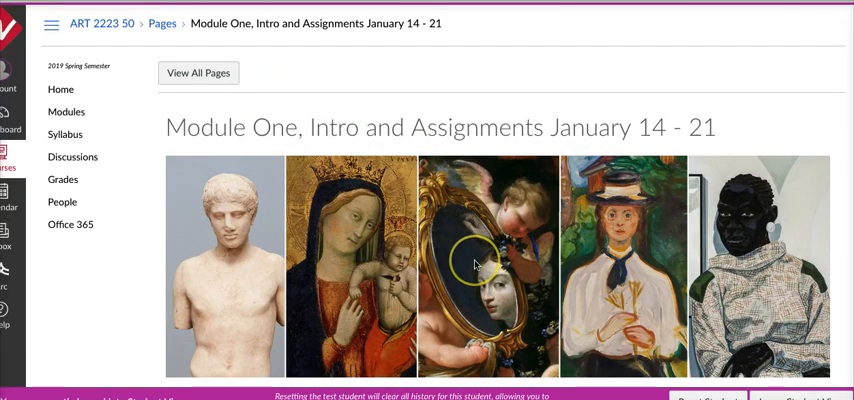
scroll(down, 3)
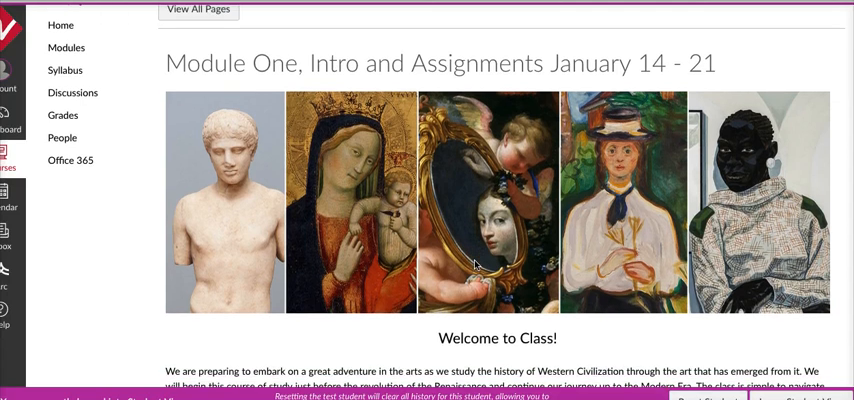
scroll(down, 3)
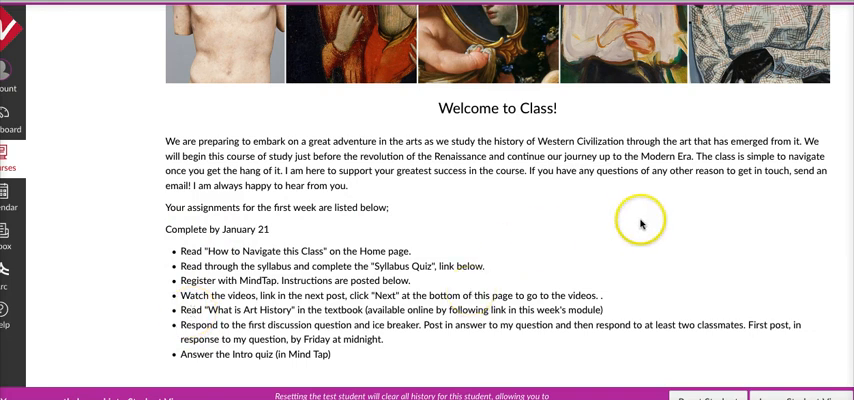
scroll(down, 3)
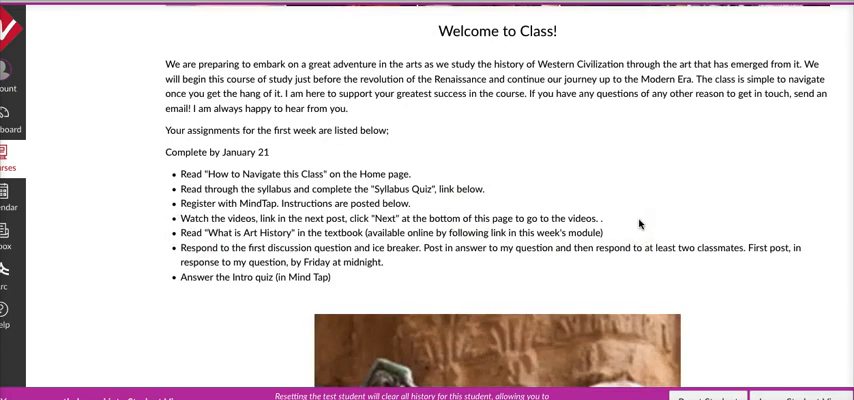
scroll(down, 3)
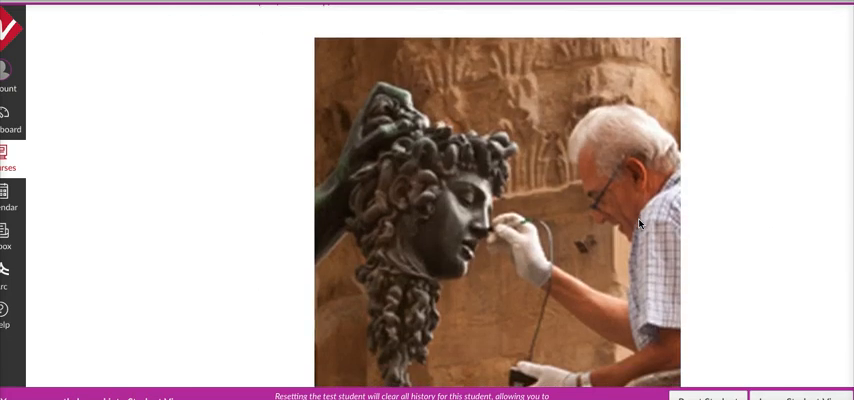
scroll(down, 3)
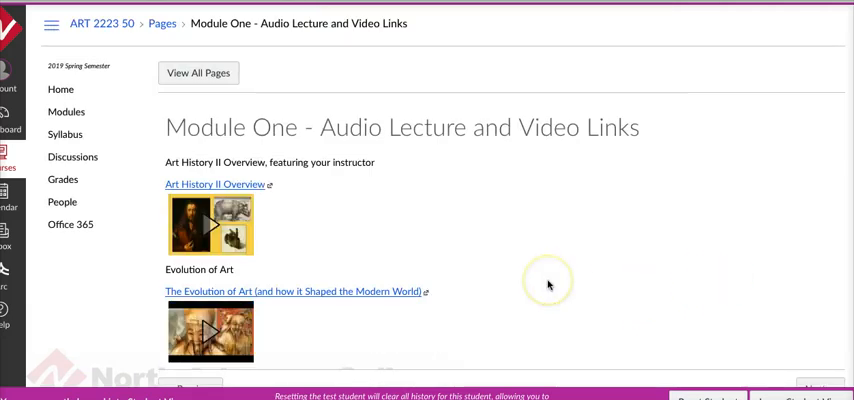
- Advance from the Audio Lecture and Video Links page to the next module item
scroll(down, 3)
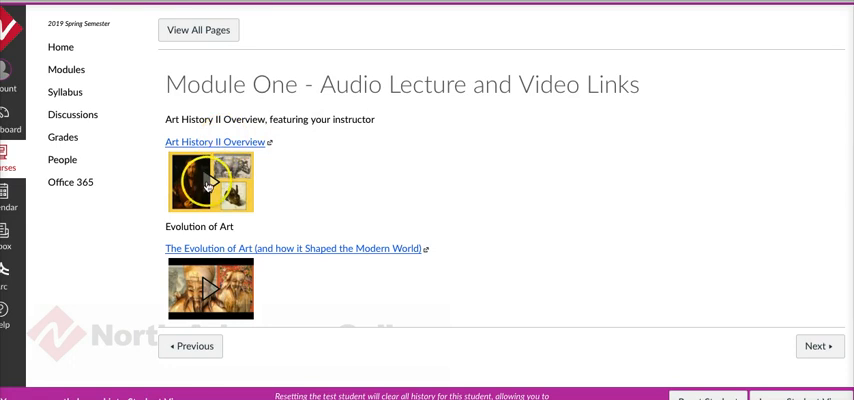
mouse_move(538, 238)
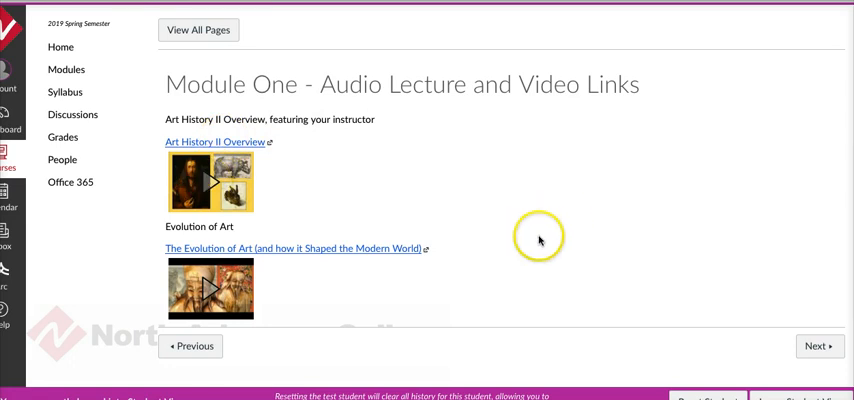
mouse_move(801, 328)
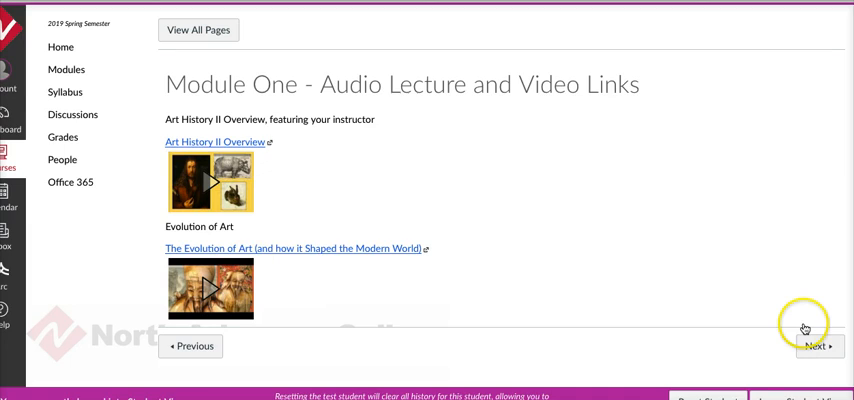
mouse_move(805, 347)
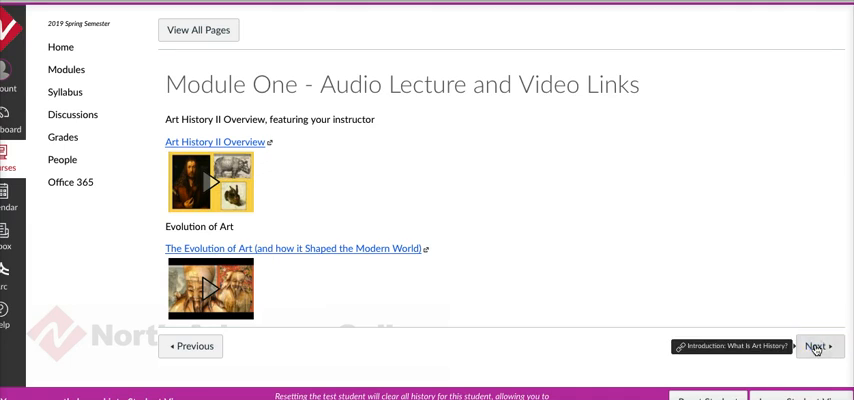
click(818, 346)
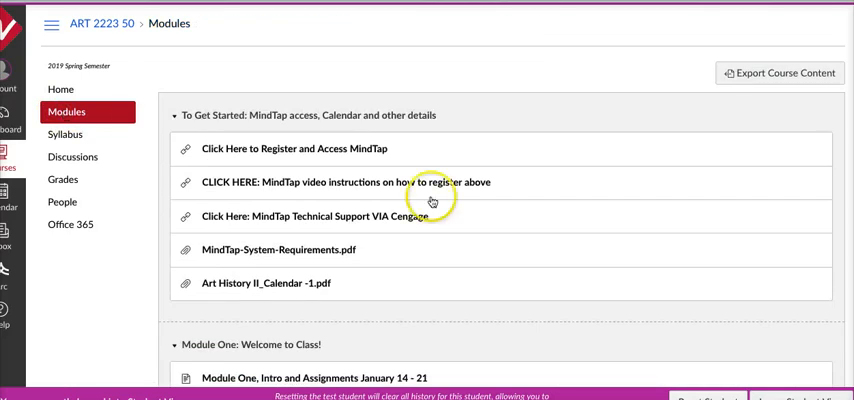
- Scroll the Modules page down to the Module One: Welcome to Class! items
scroll(down, 3)
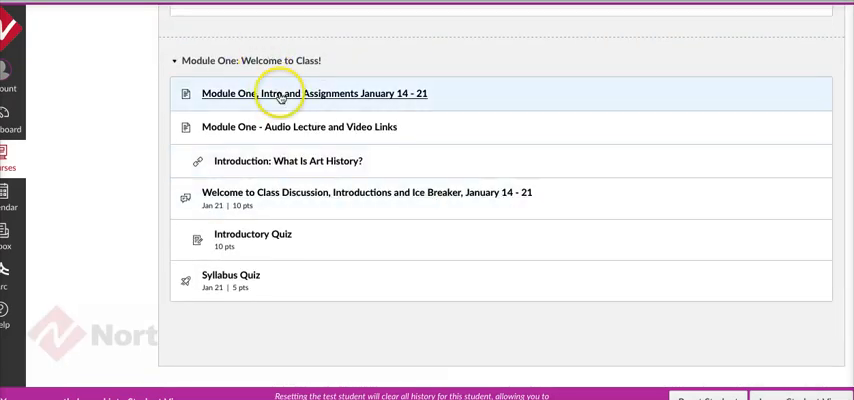
mouse_move(214, 100)
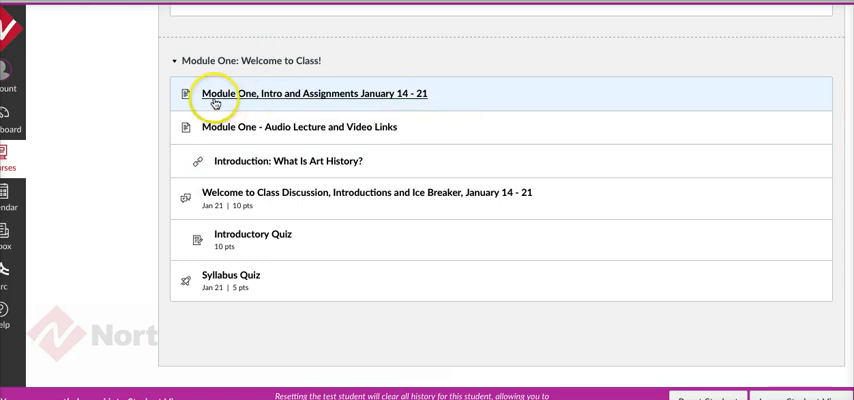
mouse_move(288, 126)
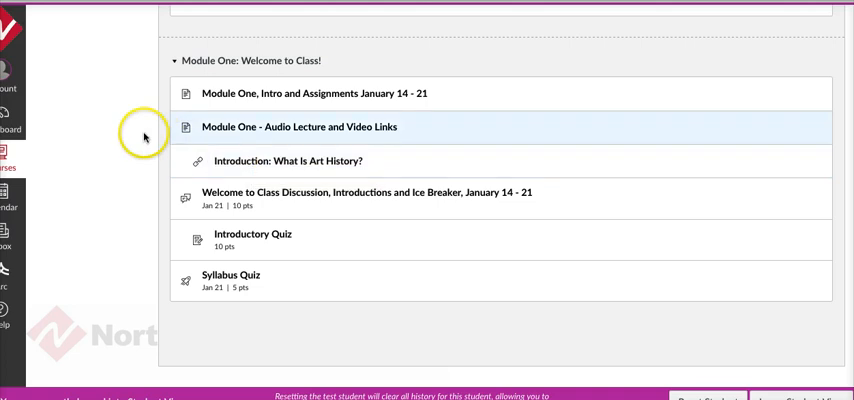
mouse_move(112, 135)
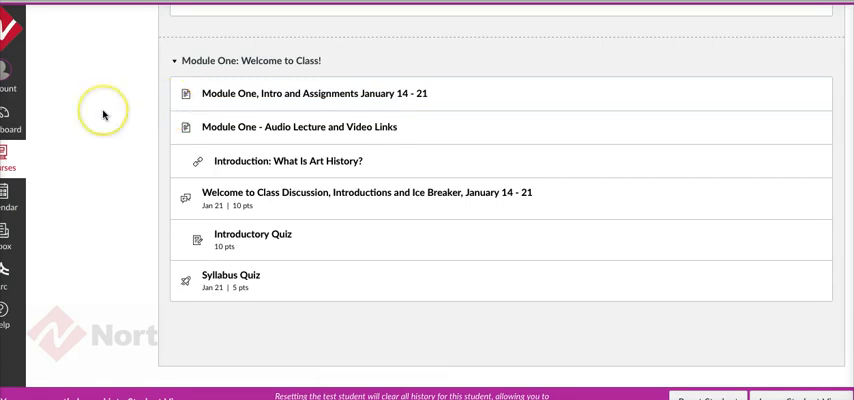
mouse_move(137, 103)
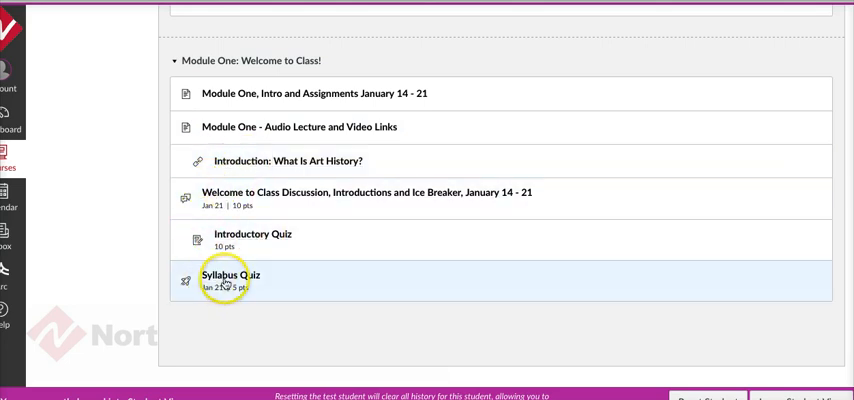
mouse_move(114, 138)
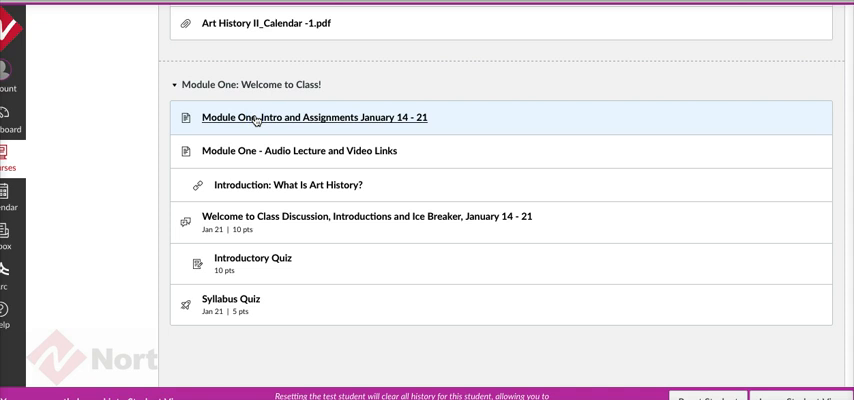
click(309, 117)
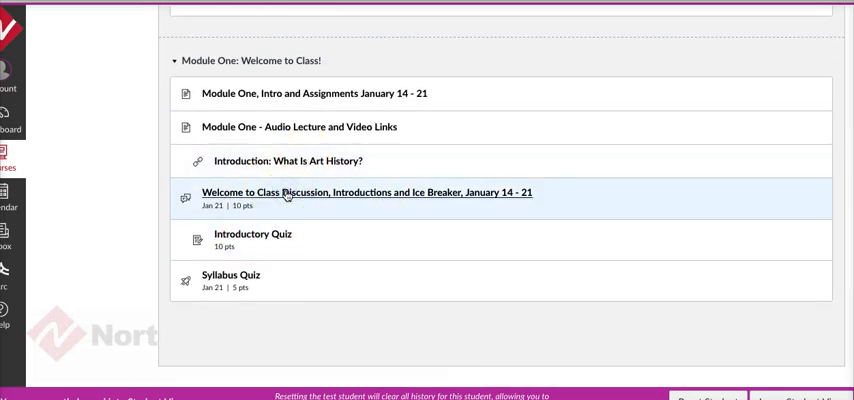
- View the Welcome to Class introductions discussion, its student posts, and post a reply
click(366, 192)
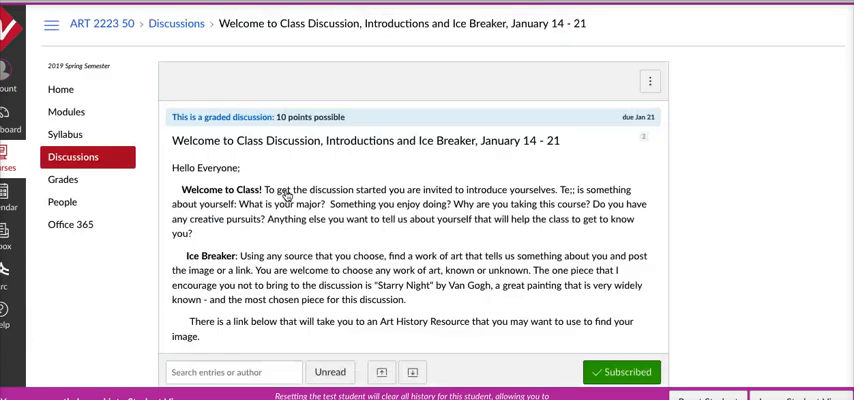
scroll(down, 3)
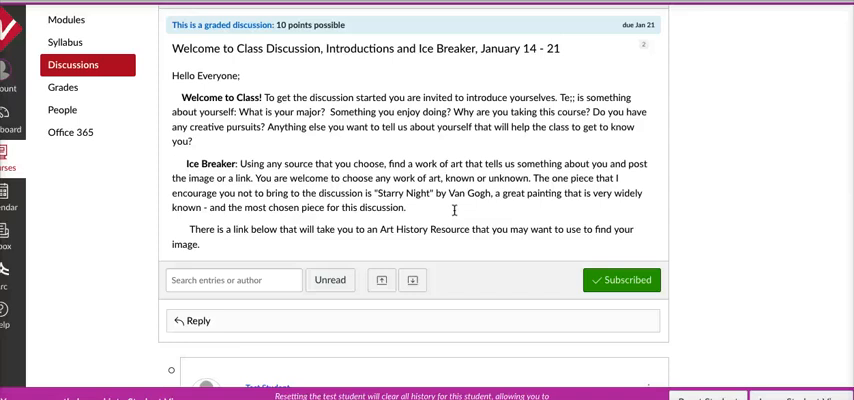
scroll(down, 3)
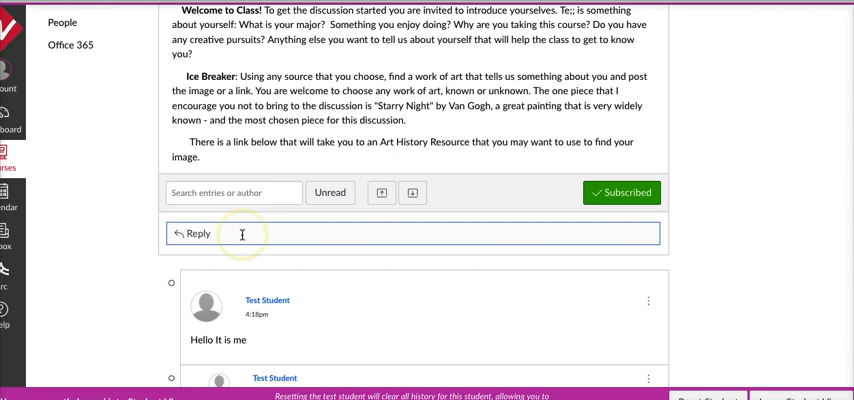
mouse_move(226, 233)
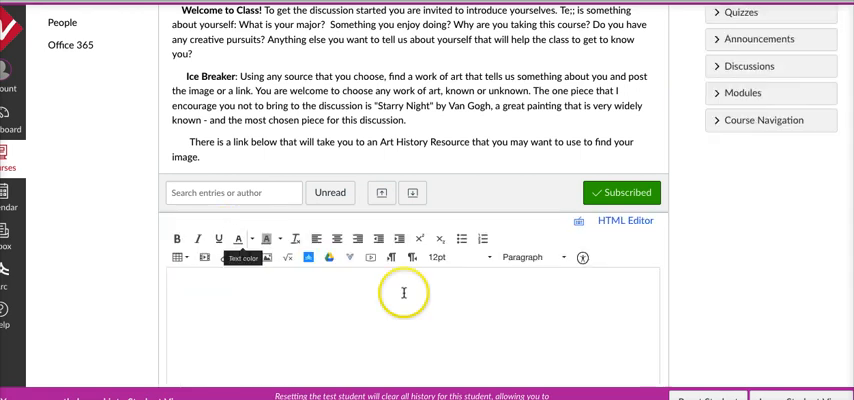
scroll(down, 3)
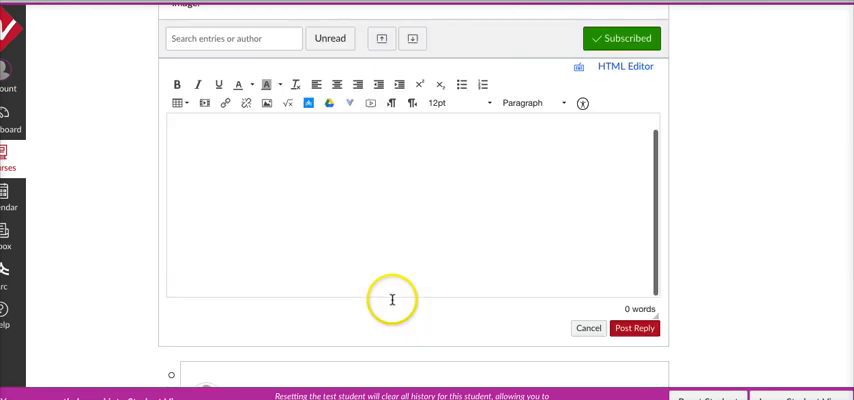
scroll(down, 3)
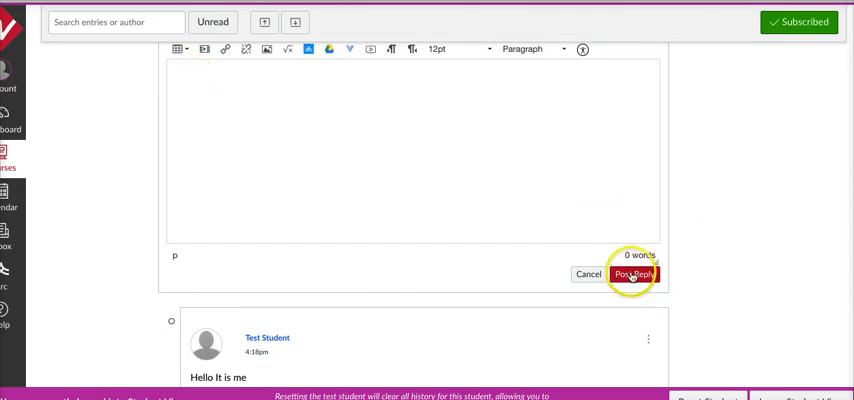
click(634, 274)
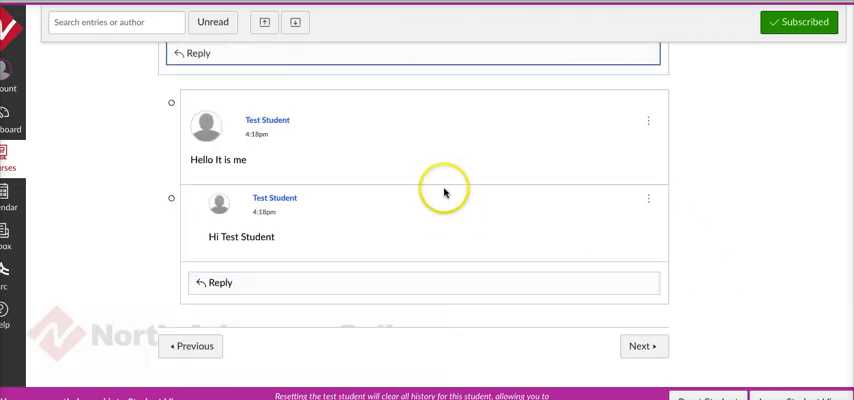
mouse_move(360, 162)
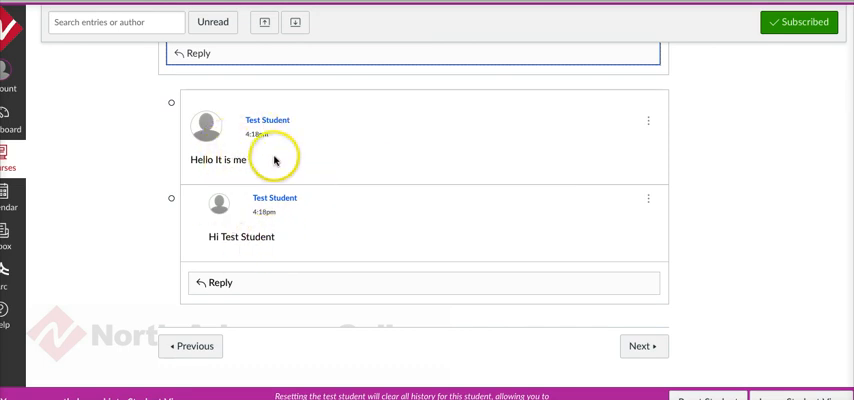
mouse_move(255, 277)
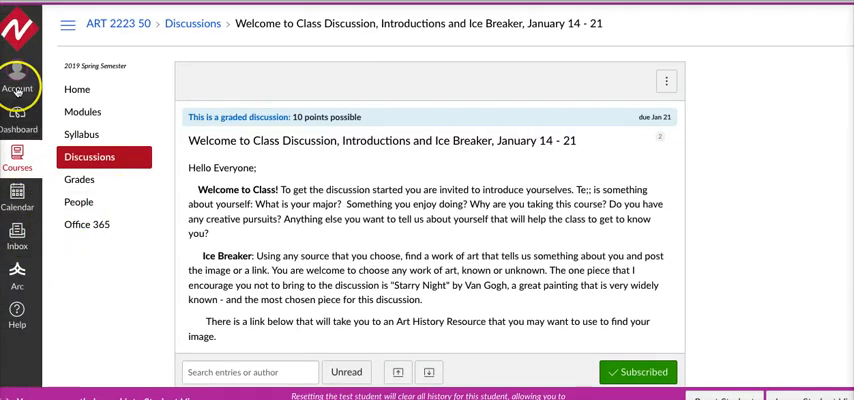
mouse_move(17, 238)
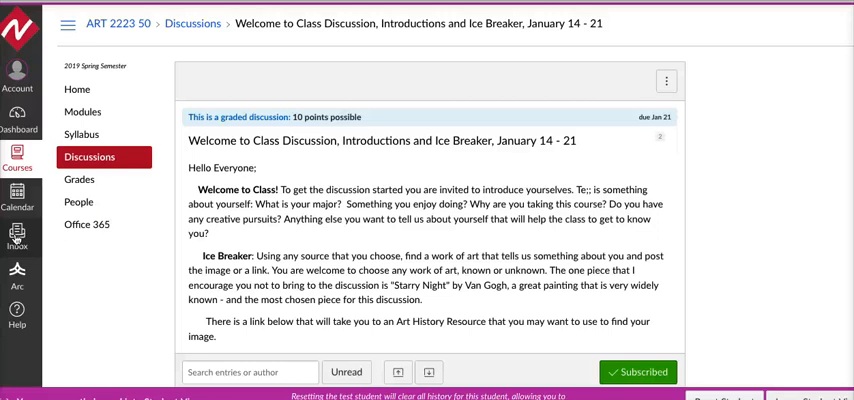
mouse_move(758, 120)
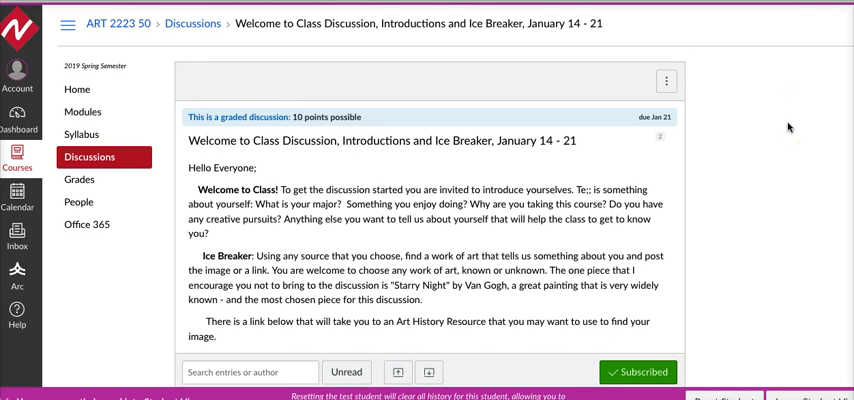
mouse_move(83, 111)
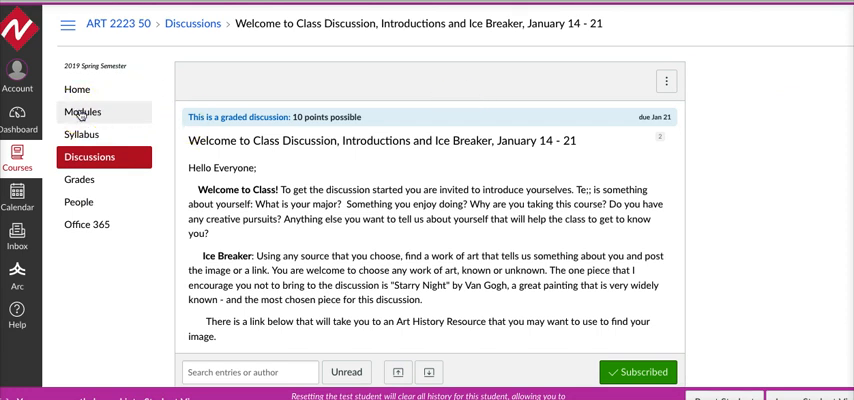
- Return to Modules and bring Module One's full item list into view
click(82, 112)
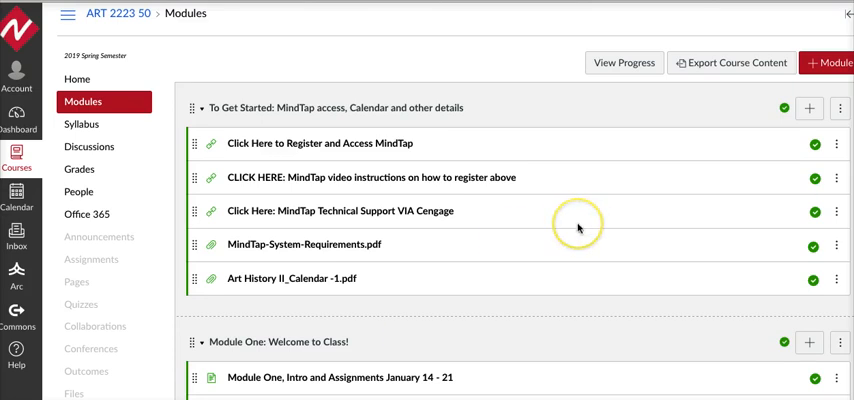
scroll(down, 3)
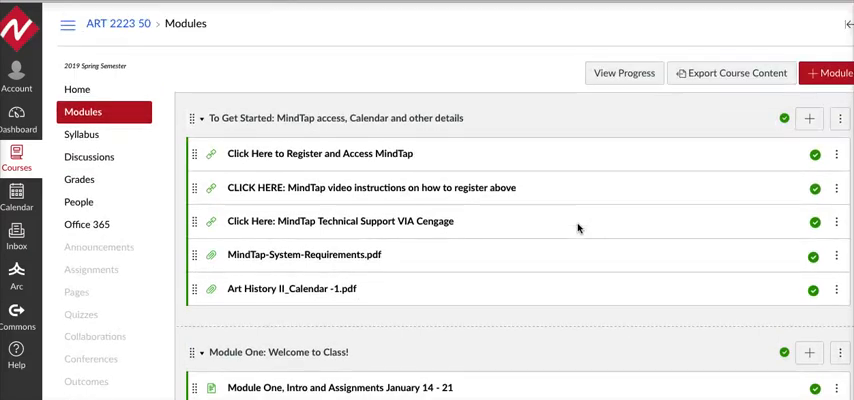
mouse_move(623, 73)
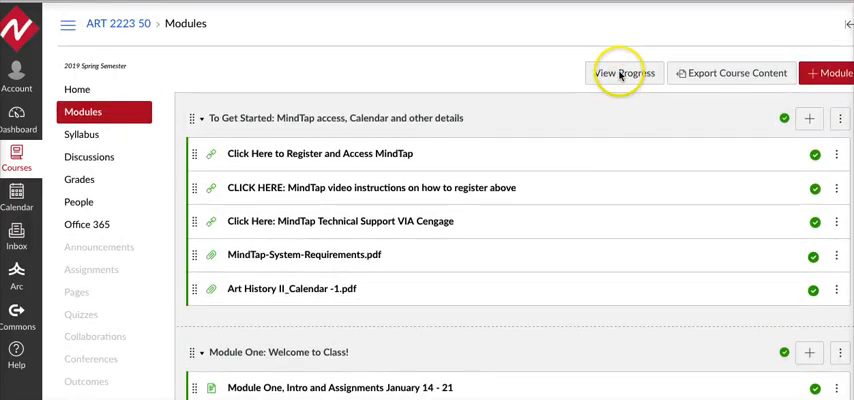
scroll(down, 3)
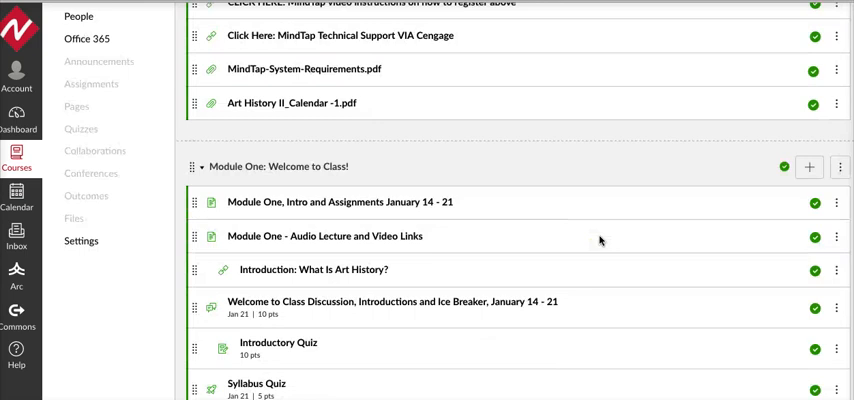
scroll(down, 3)
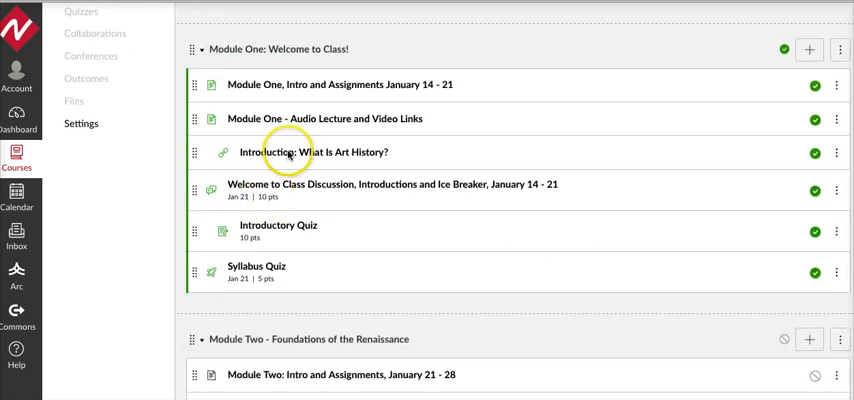
- Load the Introduction: What Is Art History? MindTap chapter reading
click(312, 152)
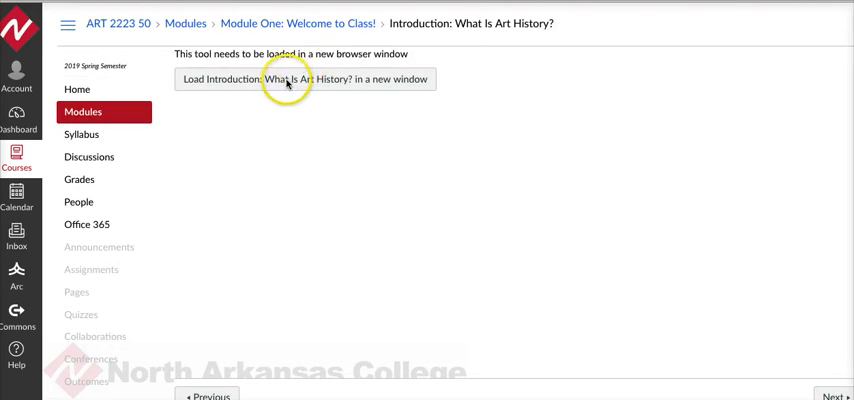
mouse_move(283, 80)
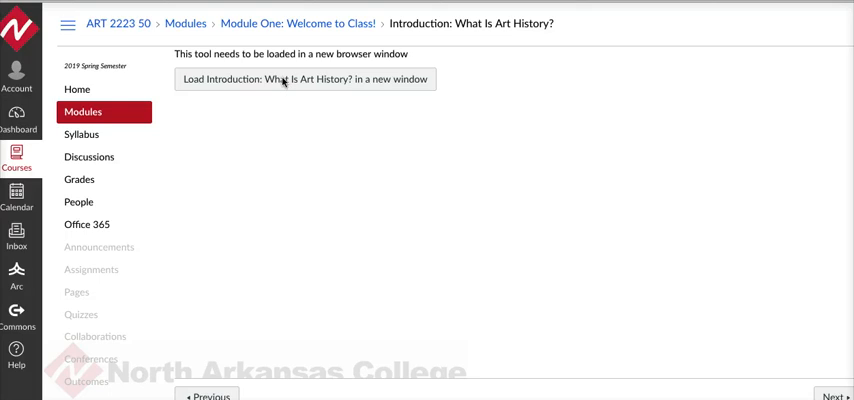
mouse_move(283, 80)
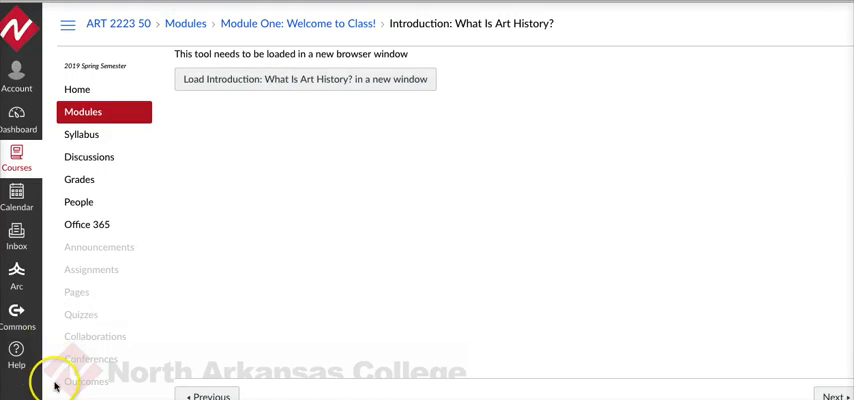
click(305, 79)
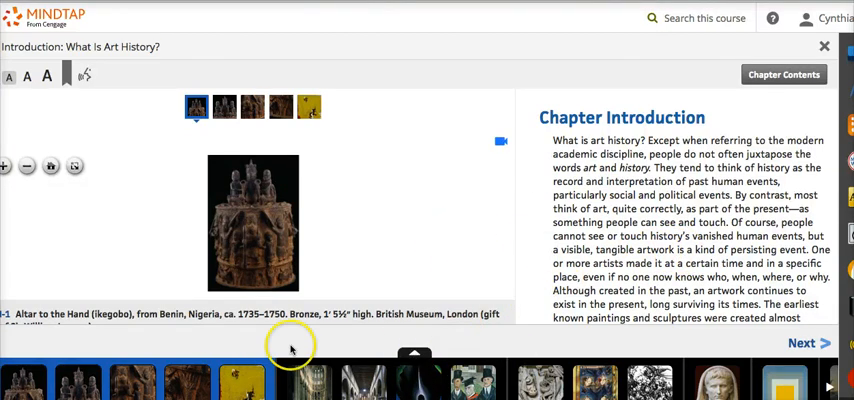
mouse_move(801, 343)
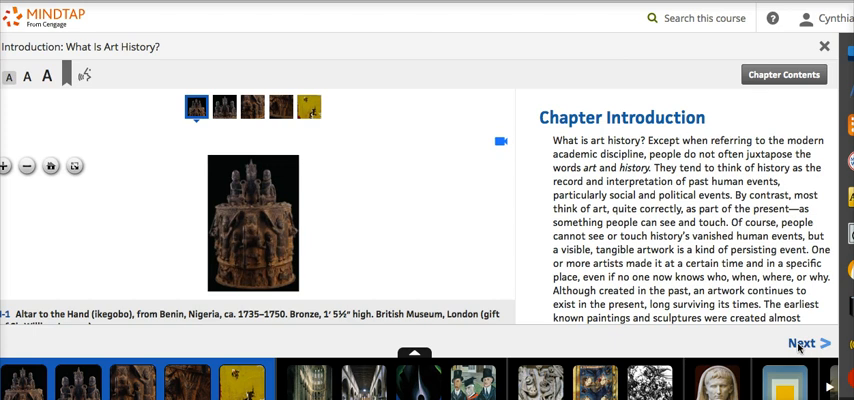
mouse_move(800, 345)
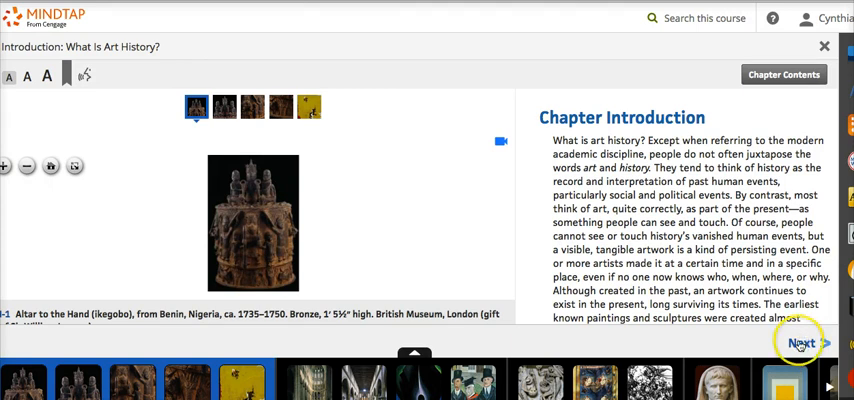
- Move the MindTap reading on to Art History in the 21st Century
click(799, 343)
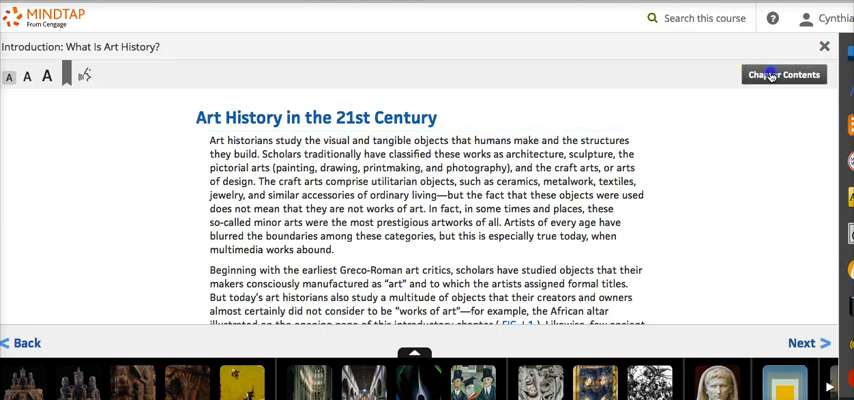
click(784, 74)
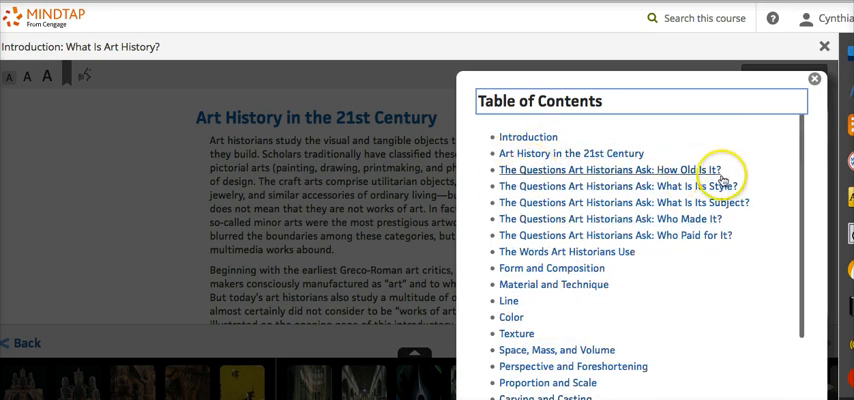
mouse_move(758, 110)
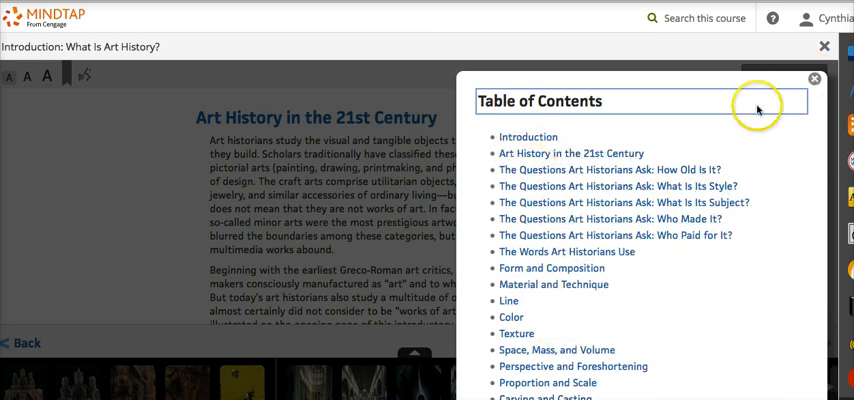
click(814, 78)
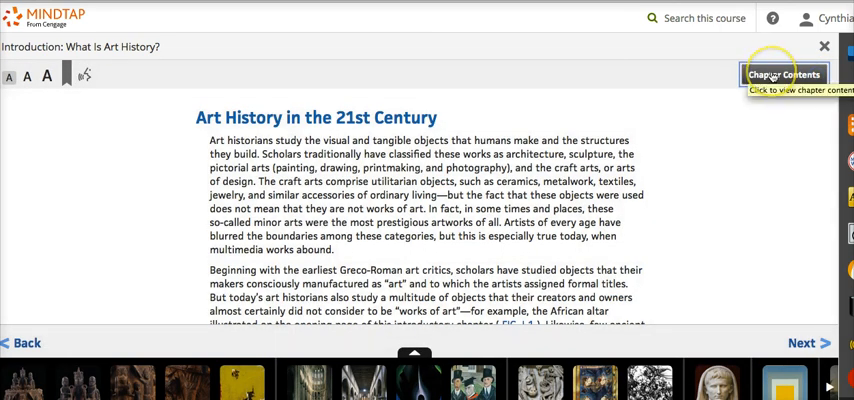
click(784, 74)
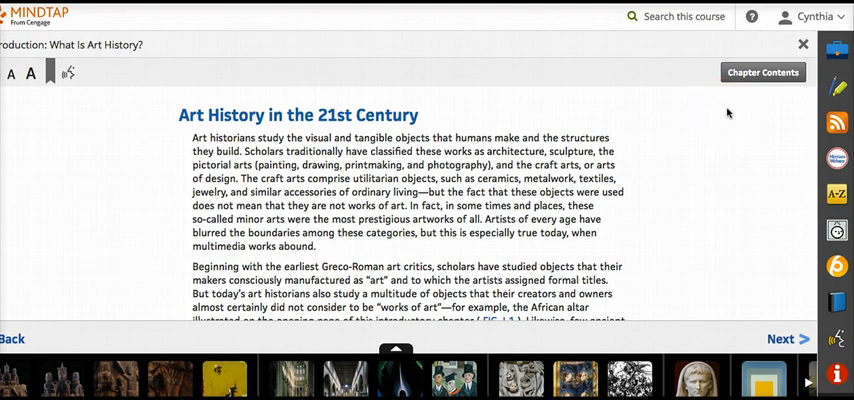
mouse_move(753, 271)
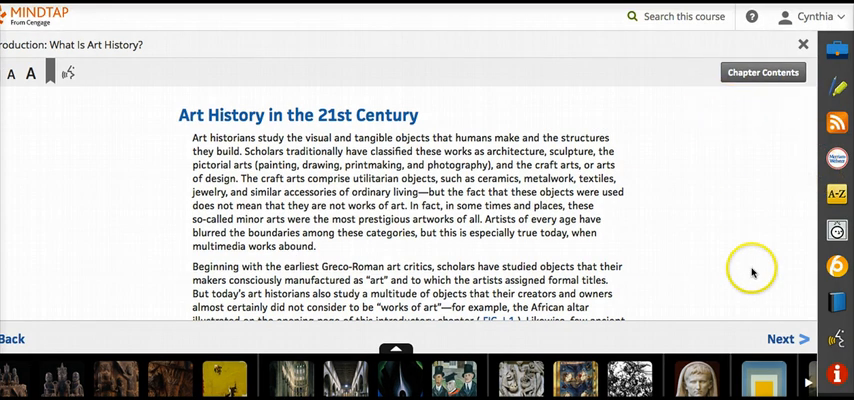
mouse_move(746, 291)
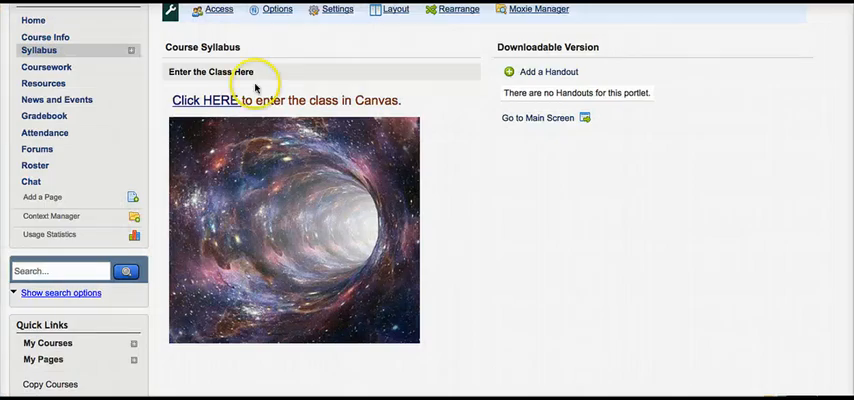
mouse_move(594, 229)
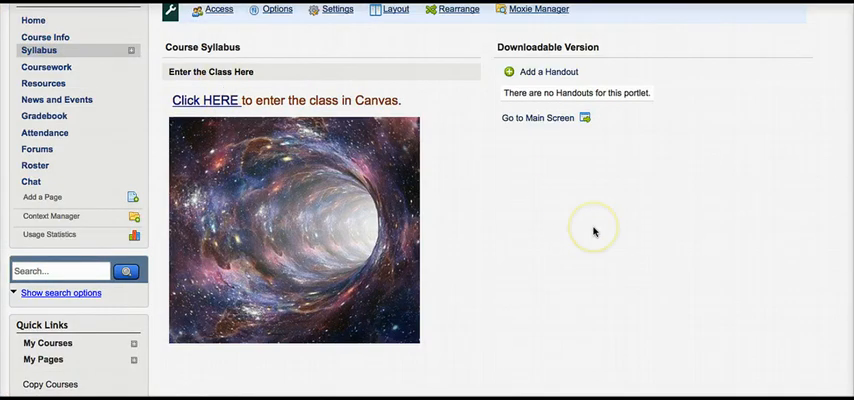